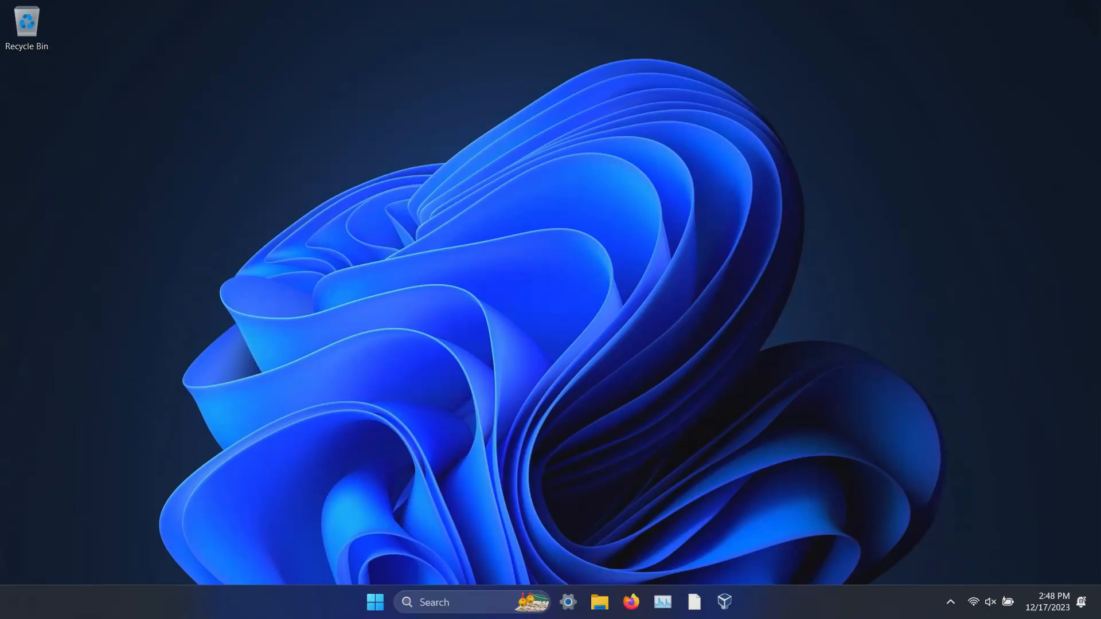
- Reveal the Start menu power choices showing Sleep, Shut down and Restart without Hibernate
click(374, 602)
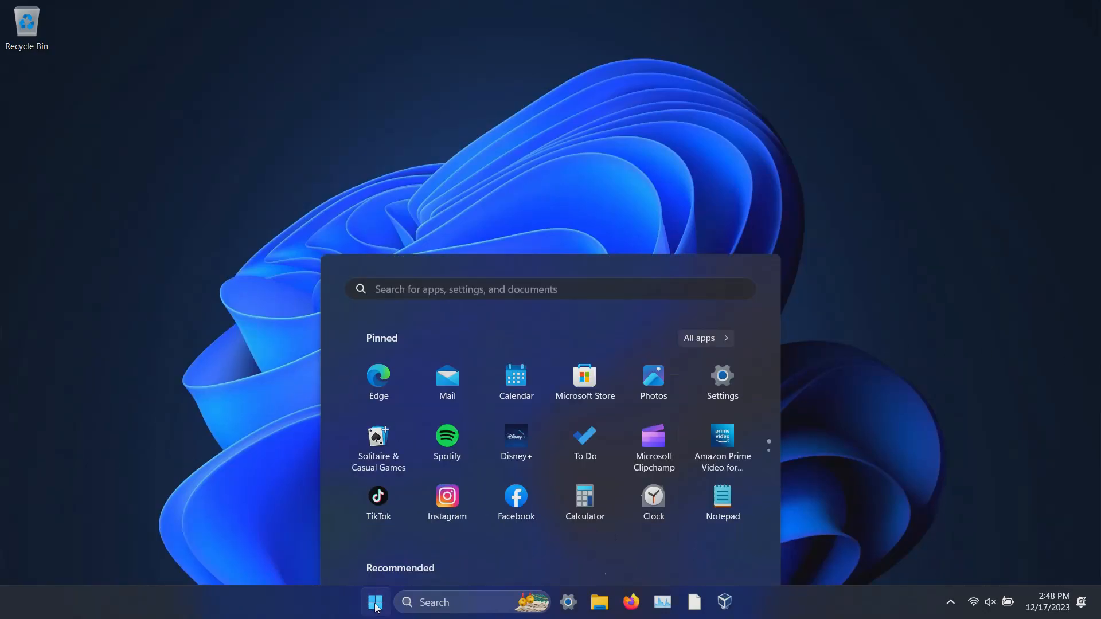
click(728, 552)
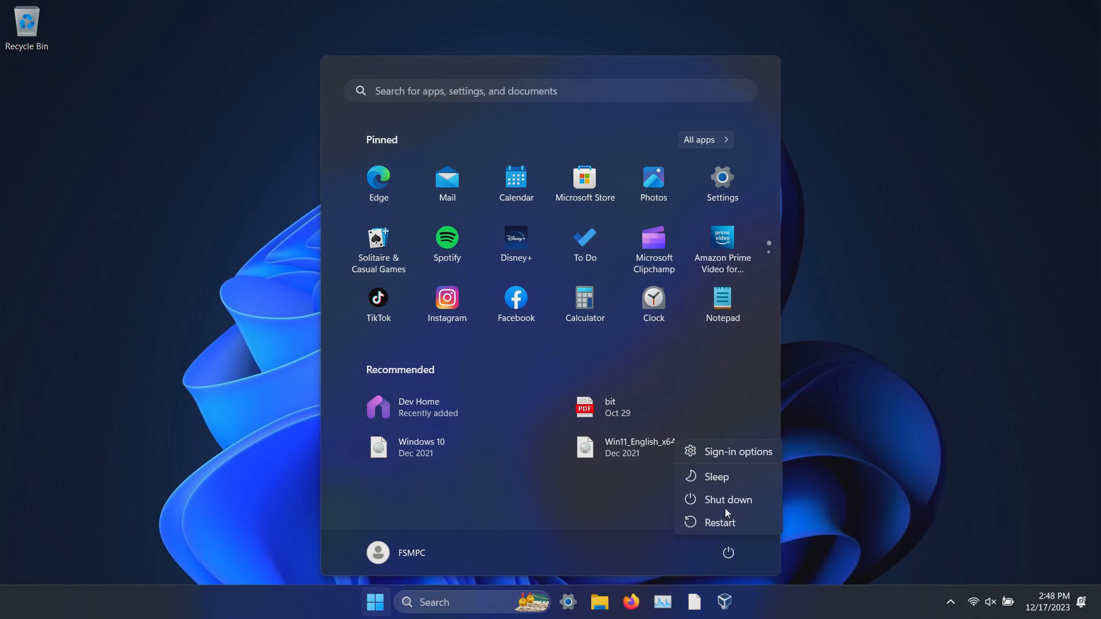
mouse_move(716, 477)
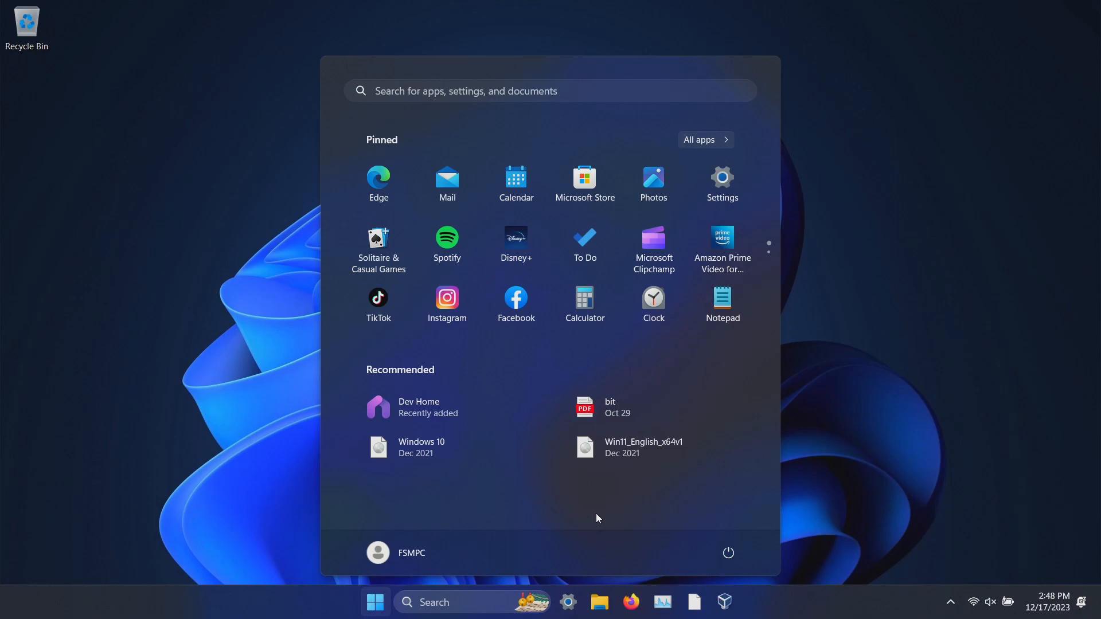
- Launch Control Panel, search 'power', and go to the Power Options page
click(374, 602)
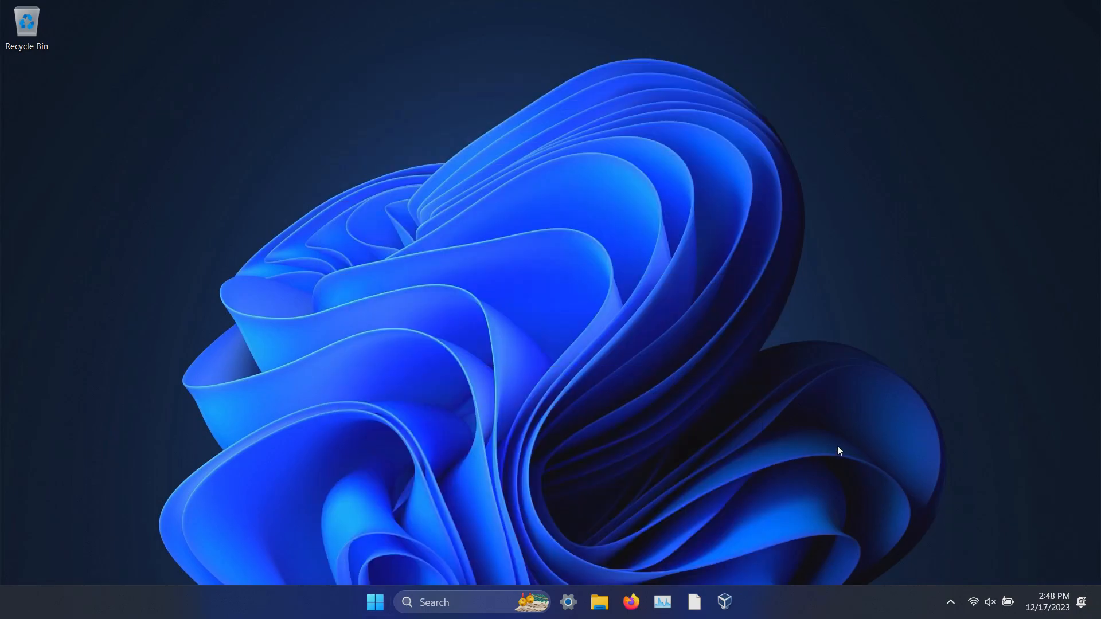
mouse_move(377, 582)
text(control panel)
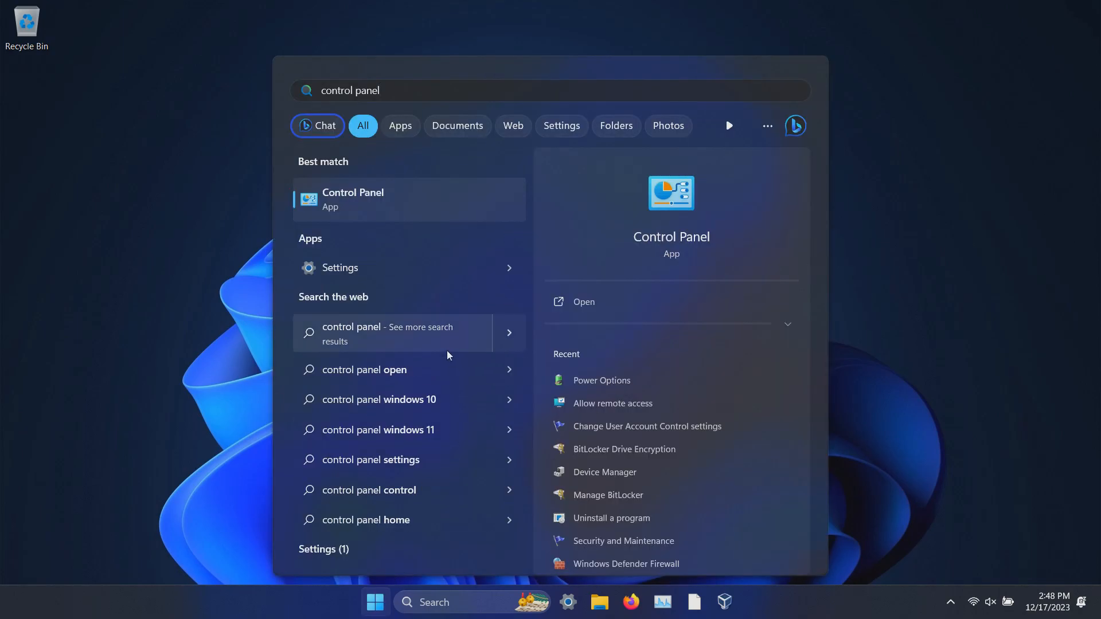
click(352, 199)
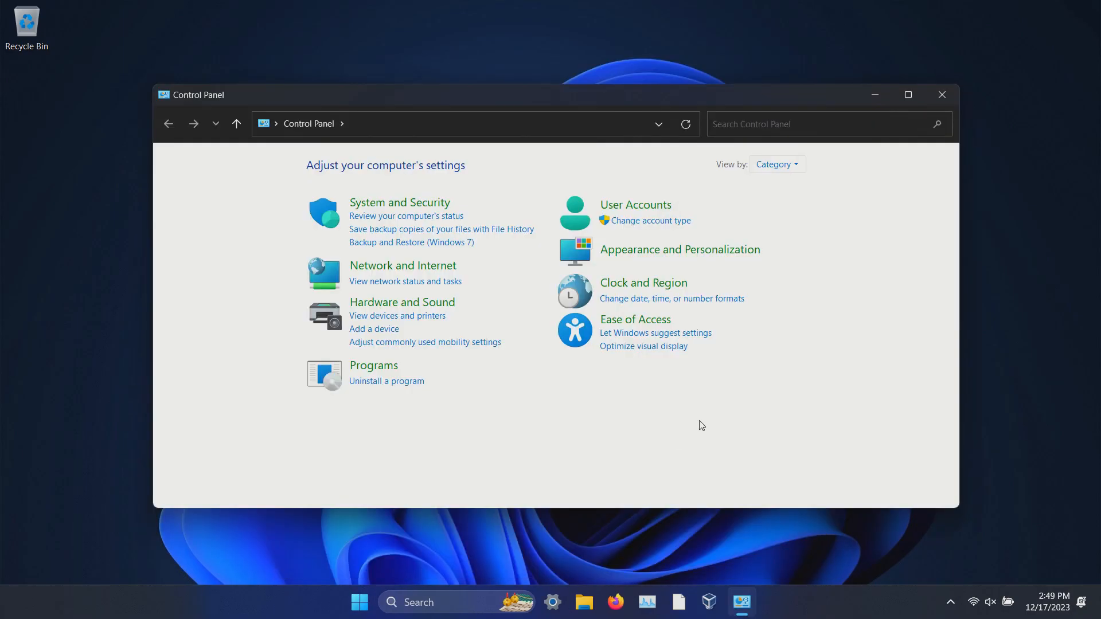
text(p)
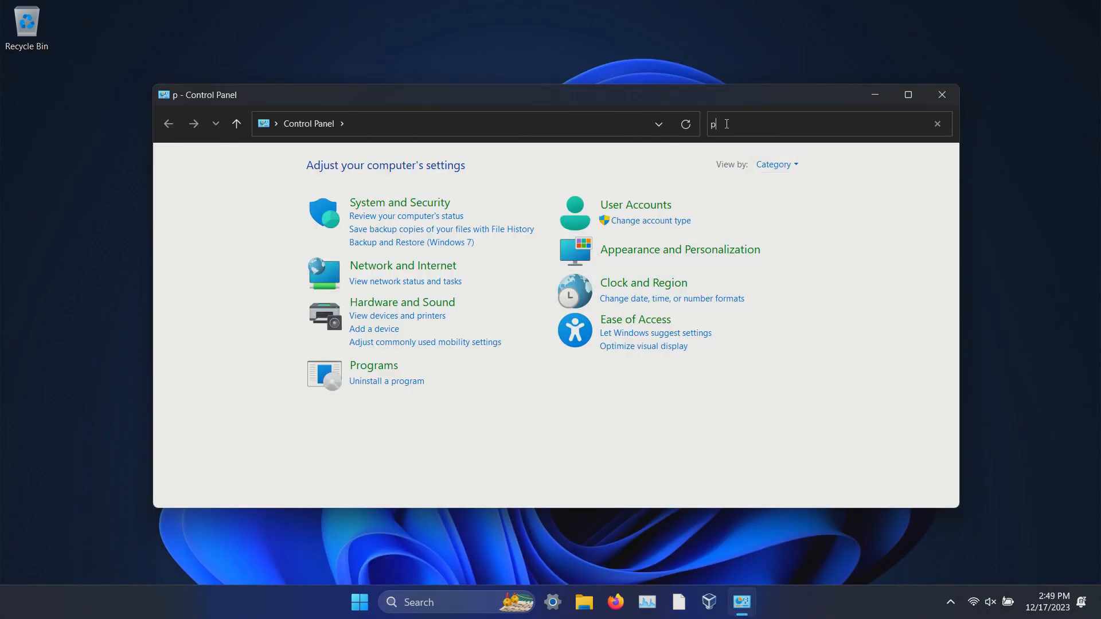
text(ower)
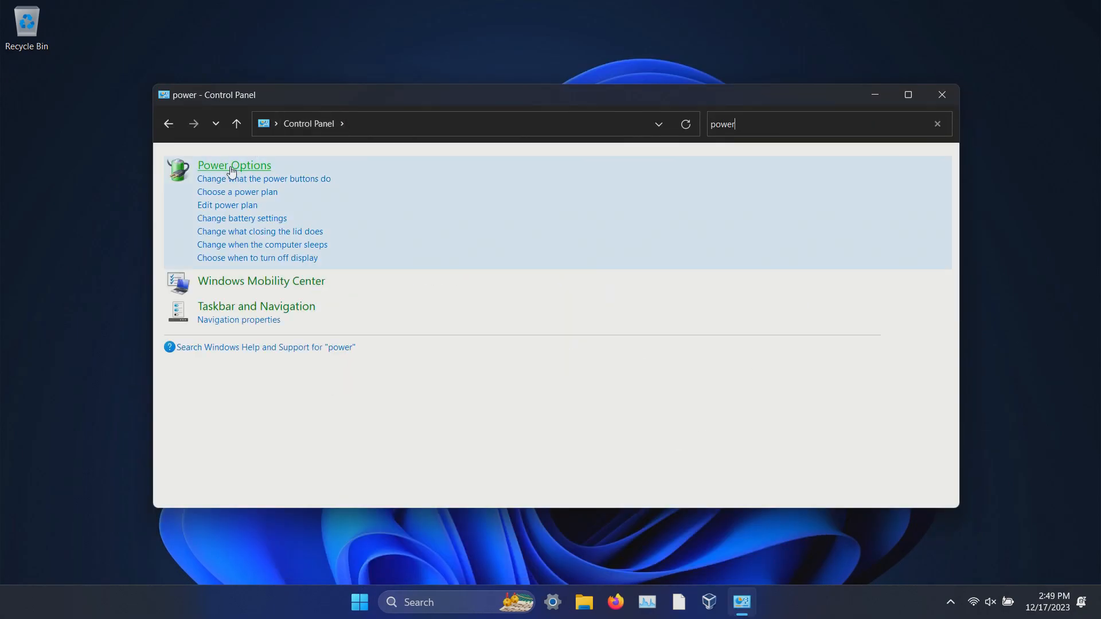
click(233, 165)
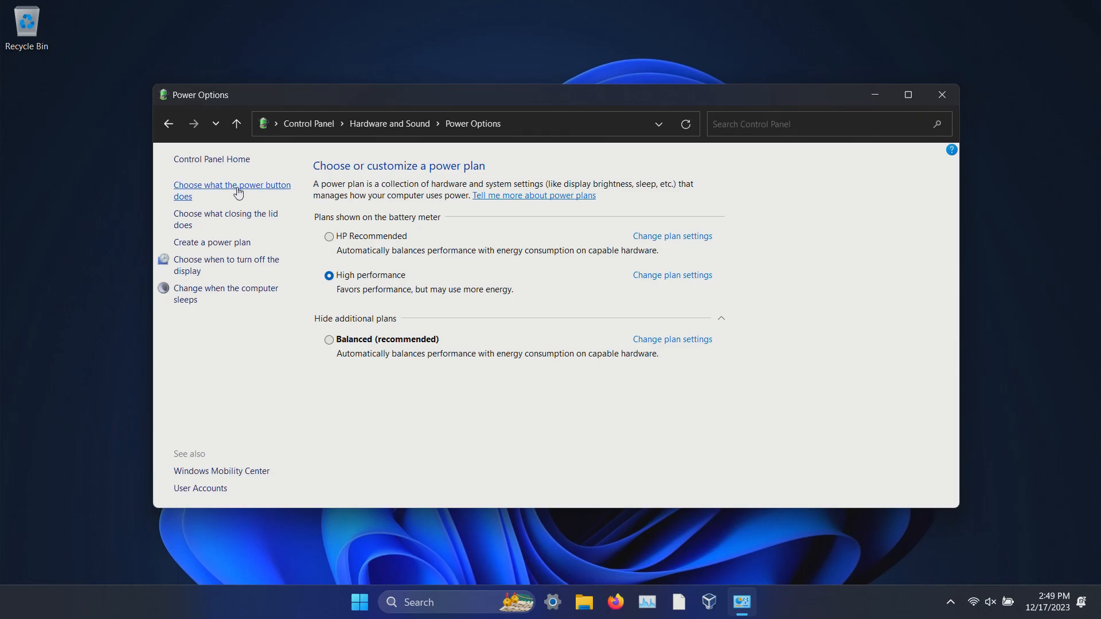
- Unlock the power button's shutdown settings with administrator approval, then recheck the Start power menu
click(232, 189)
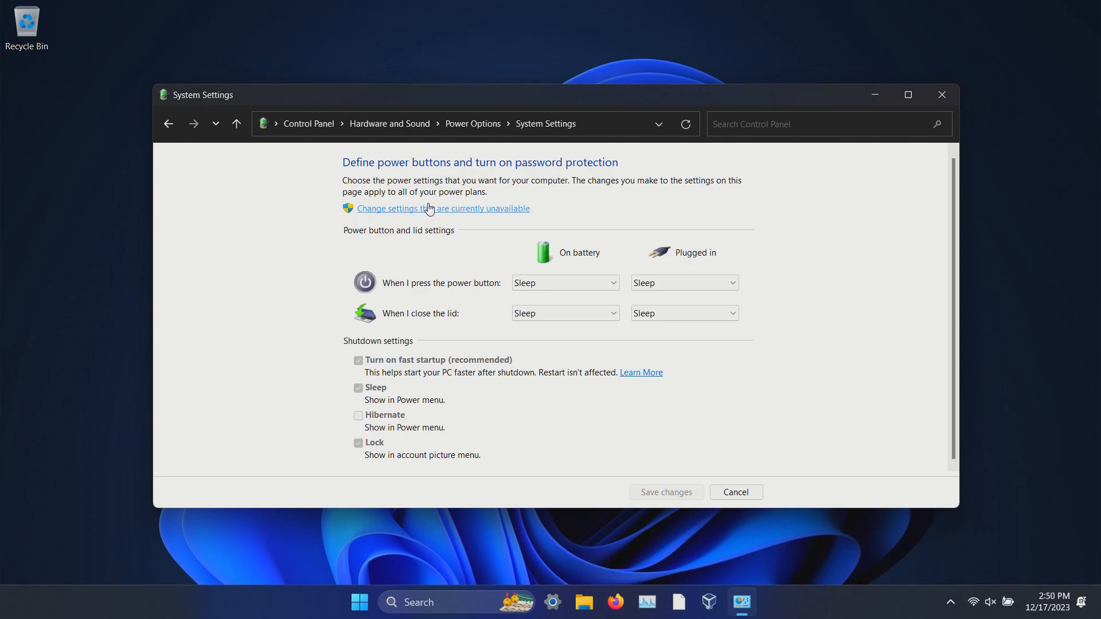
click(443, 208)
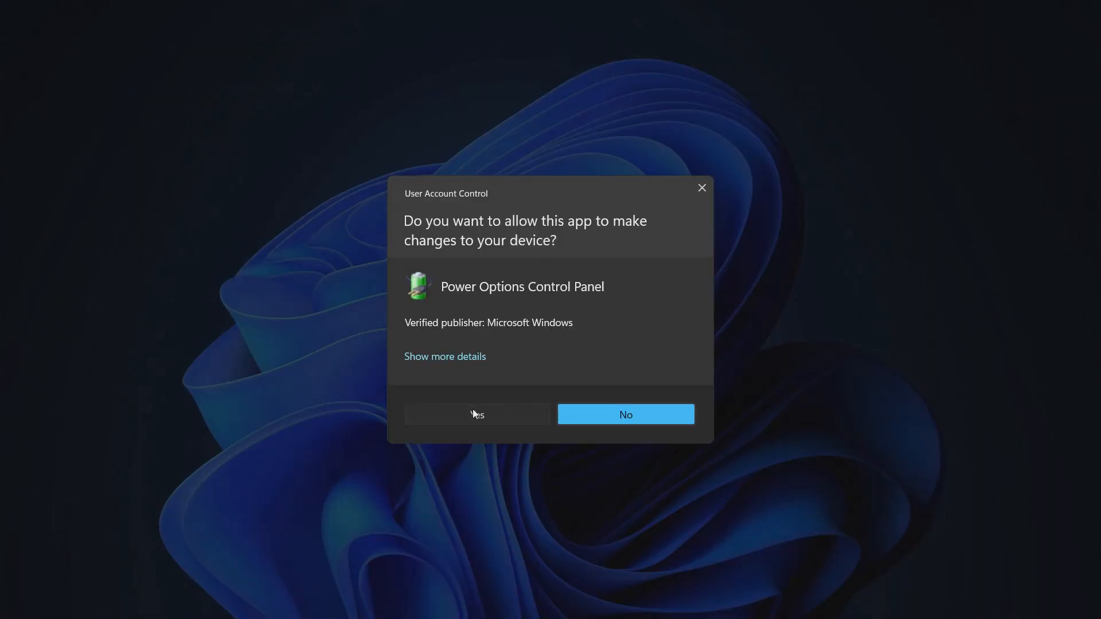
click(477, 414)
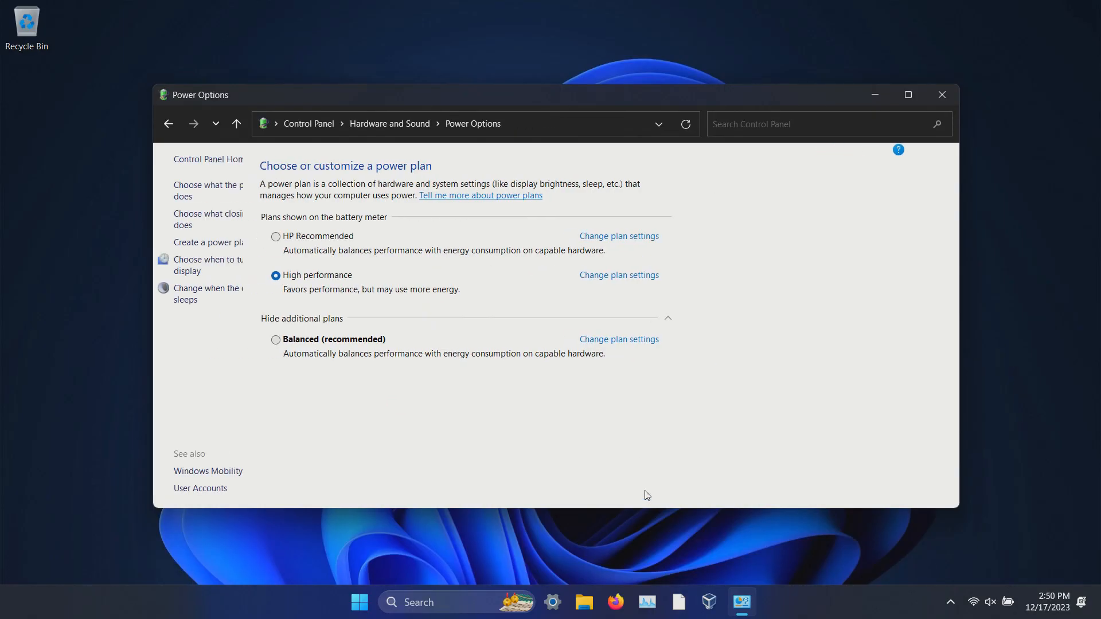
click(359, 602)
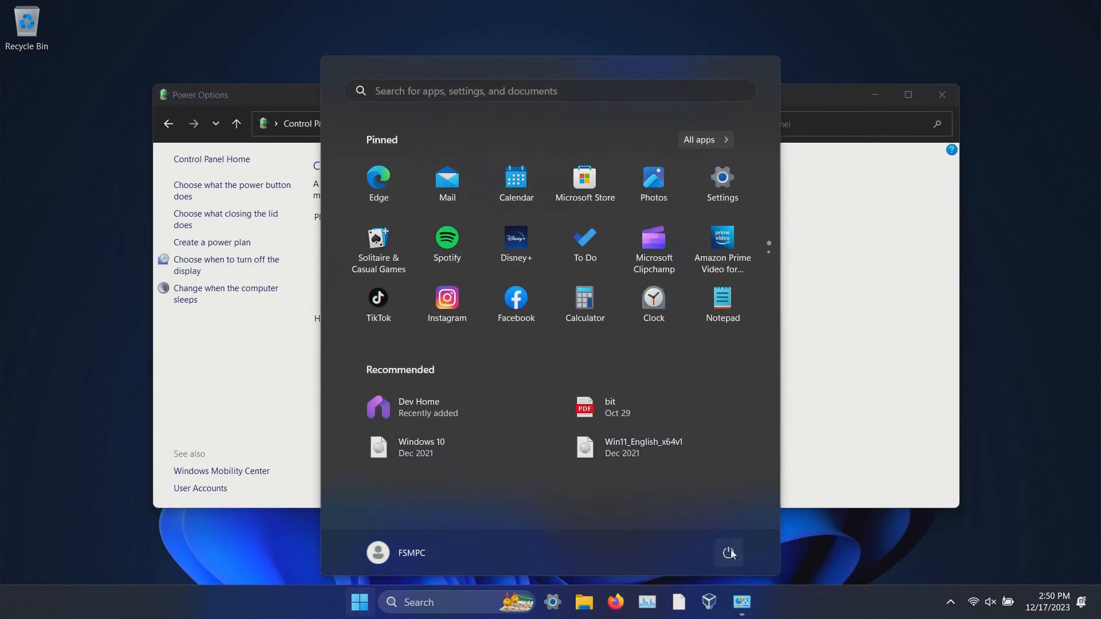